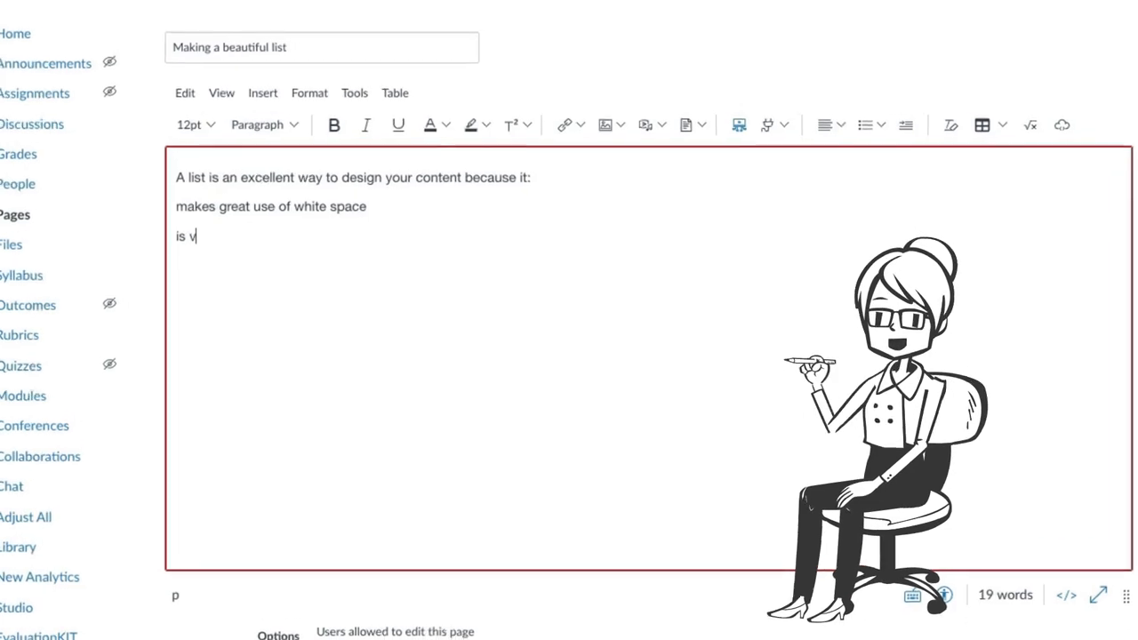
# Type the list points 'is visually appealing' and 'is easy' as plain lines under the intro.
pyautogui.write('isually appealing')
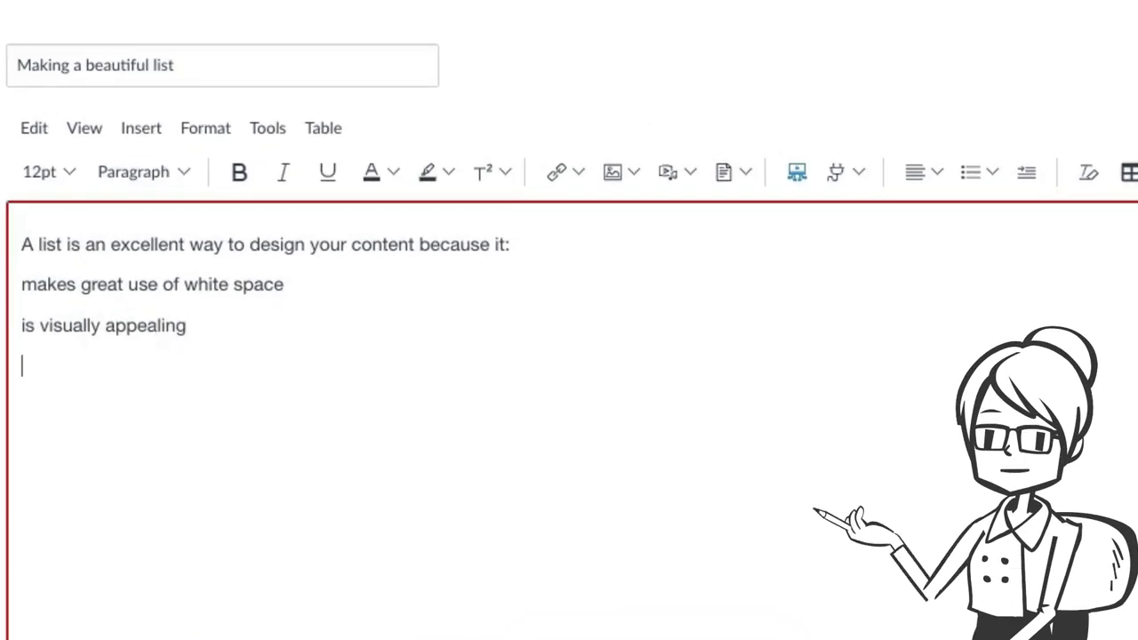
pyautogui.write('is eas')
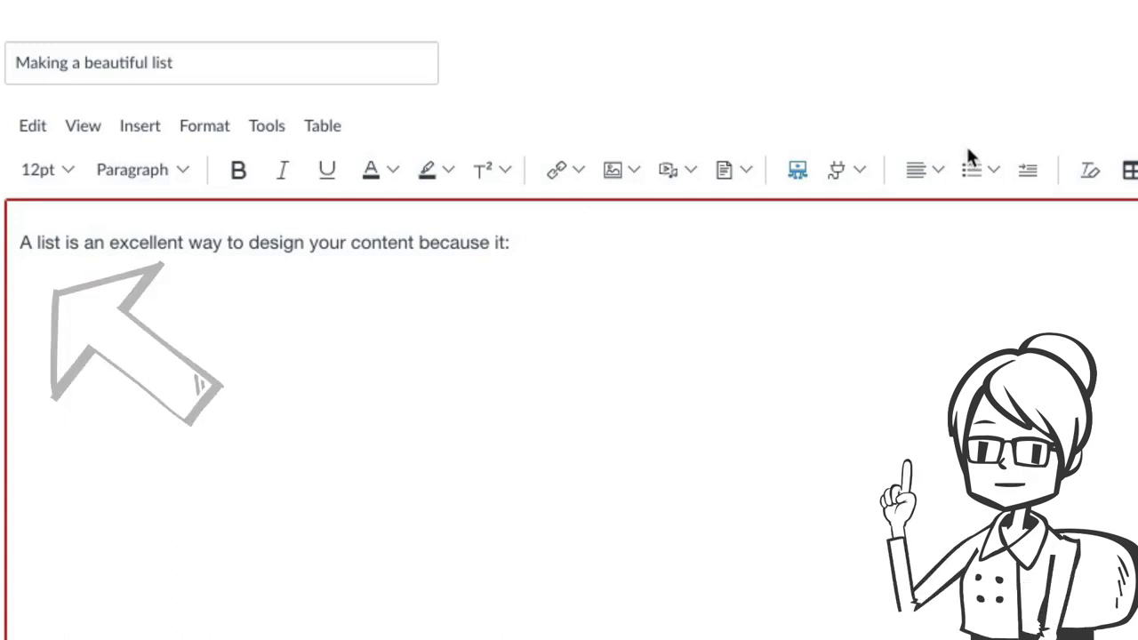
# Bullet the items 'is visually appealing' and 'is easy to read' under the intro sentence.
pyautogui.click(970, 169)
pyautogui.write('makes great use of white space')
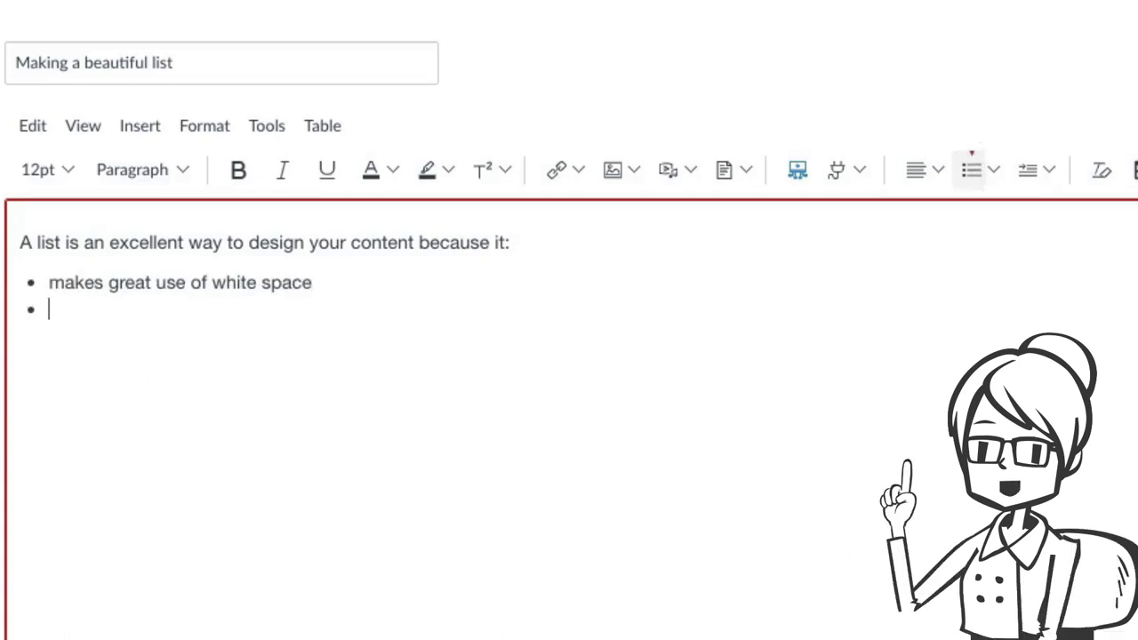
pyautogui.write('is vis')
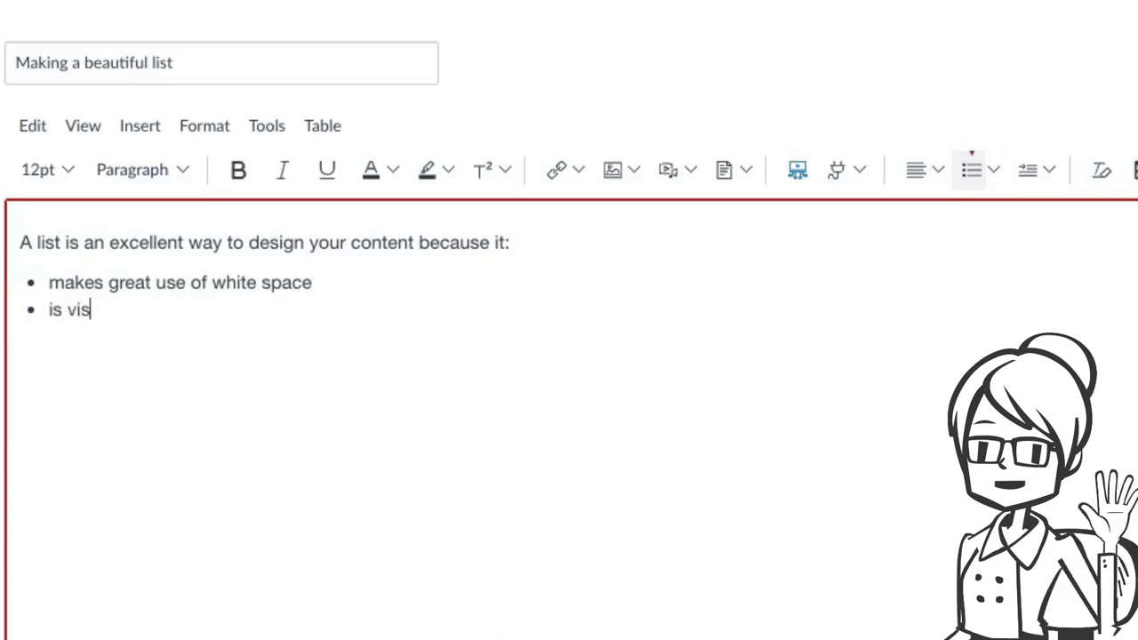
pyautogui.write('ually app')
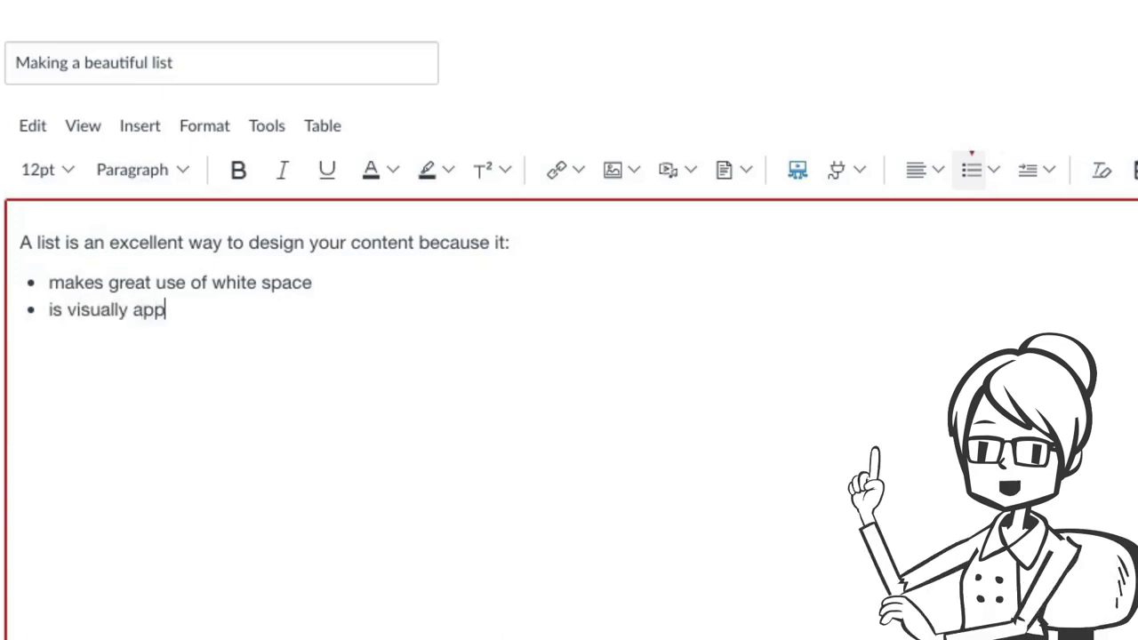
pyautogui.write('ealing')
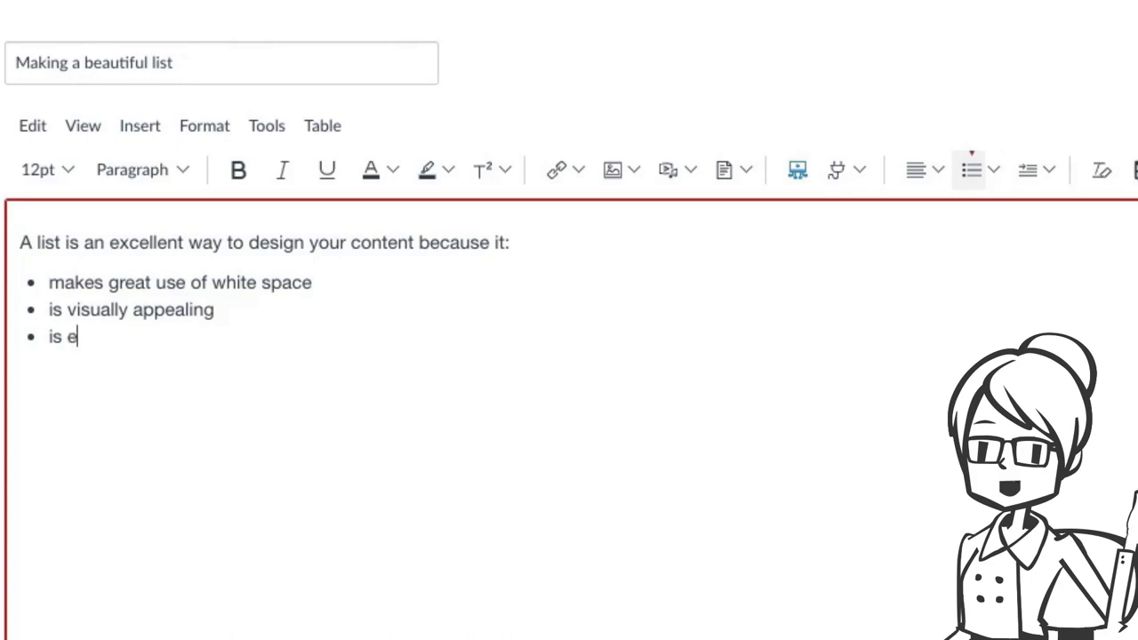
pyautogui.write('asy to read')
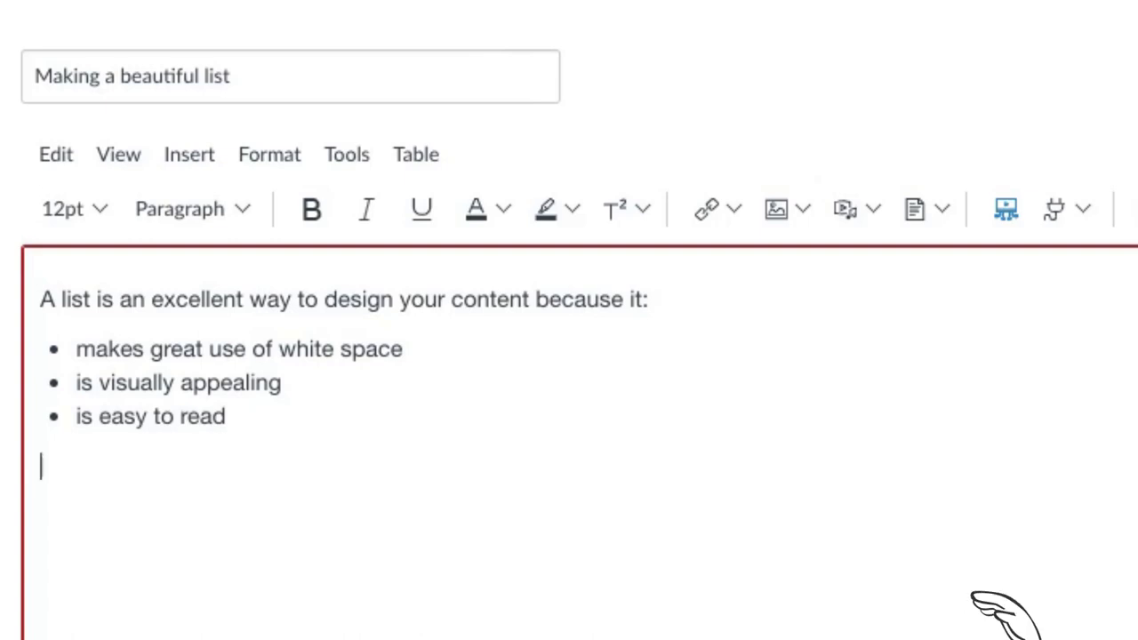
# Add the paragraph 'You're out of the list format, and can continue with a normal paragraph!'.
pyautogui.write("You're out of the list format, and can continue with a normal paragraph!")
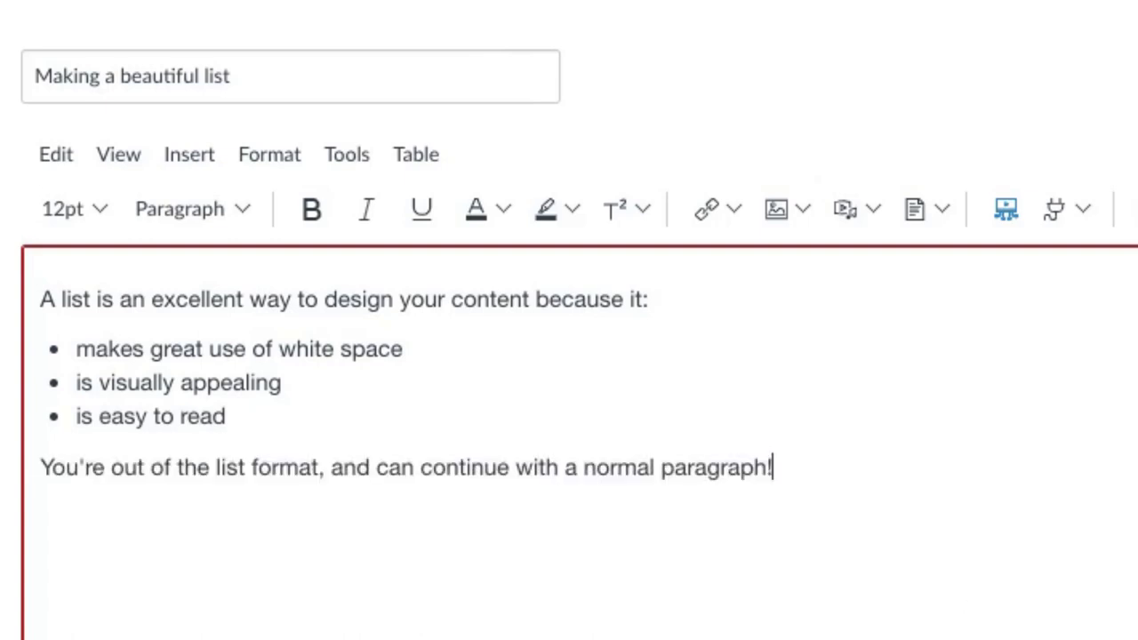